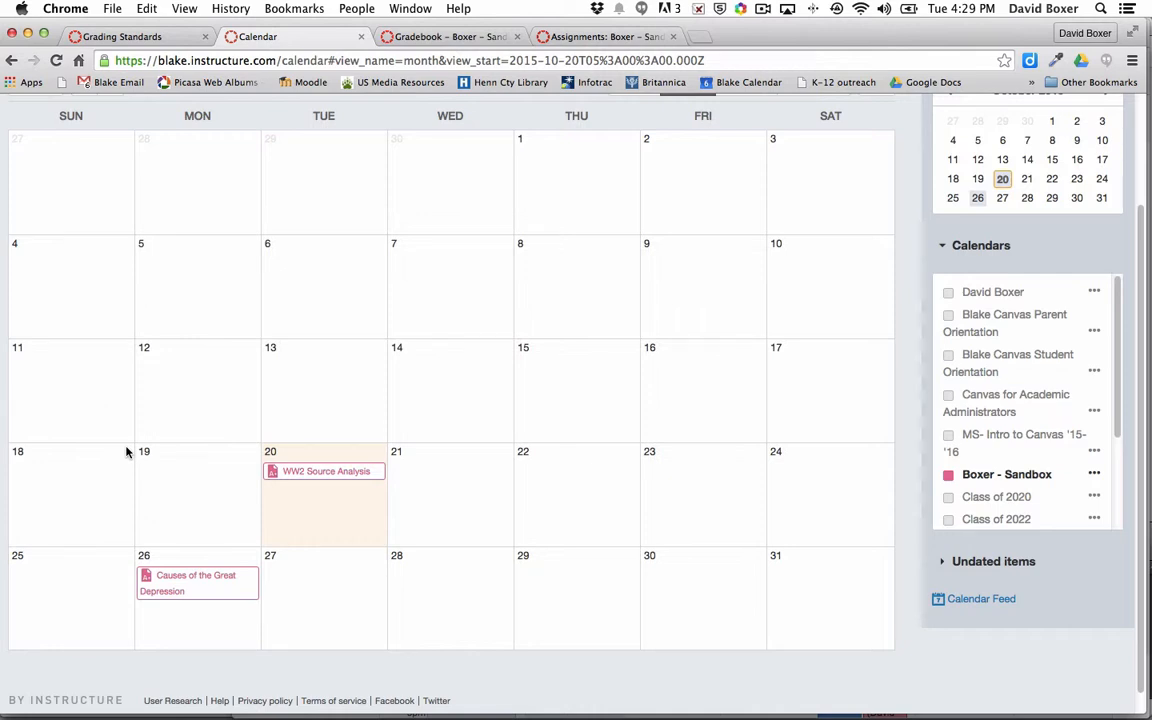
{"action": "mouse_move", "coordinate": [376, 518]}
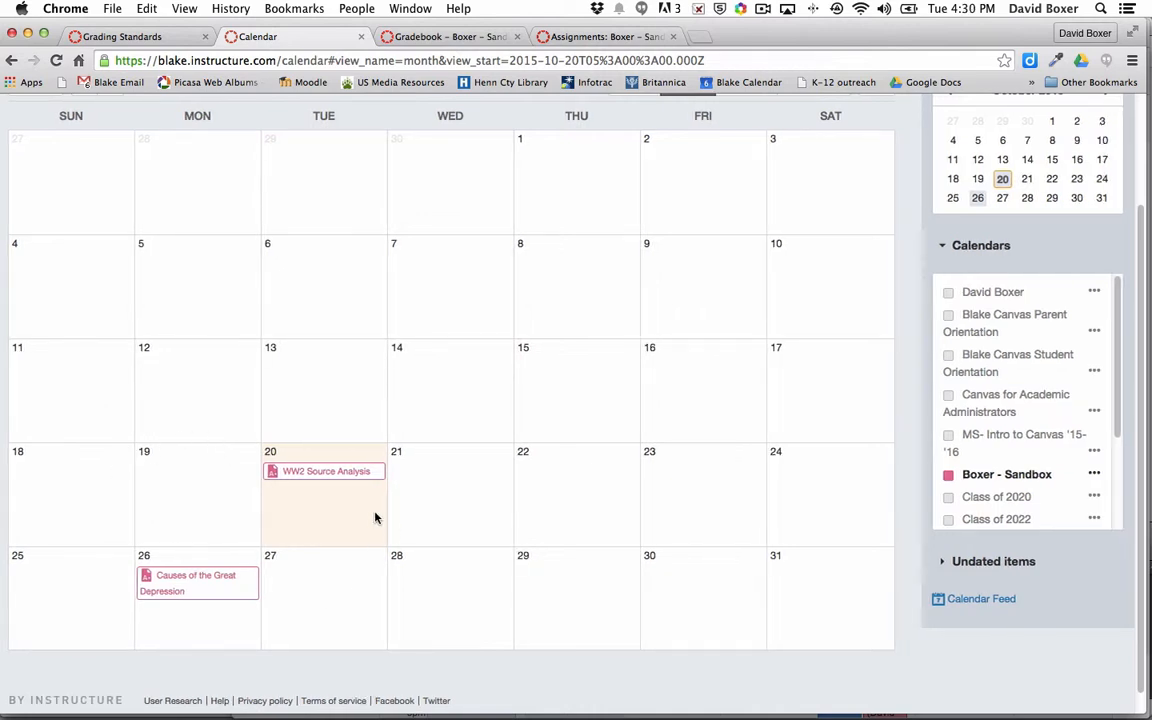
{"action": "mouse_move", "coordinate": [161, 598]}
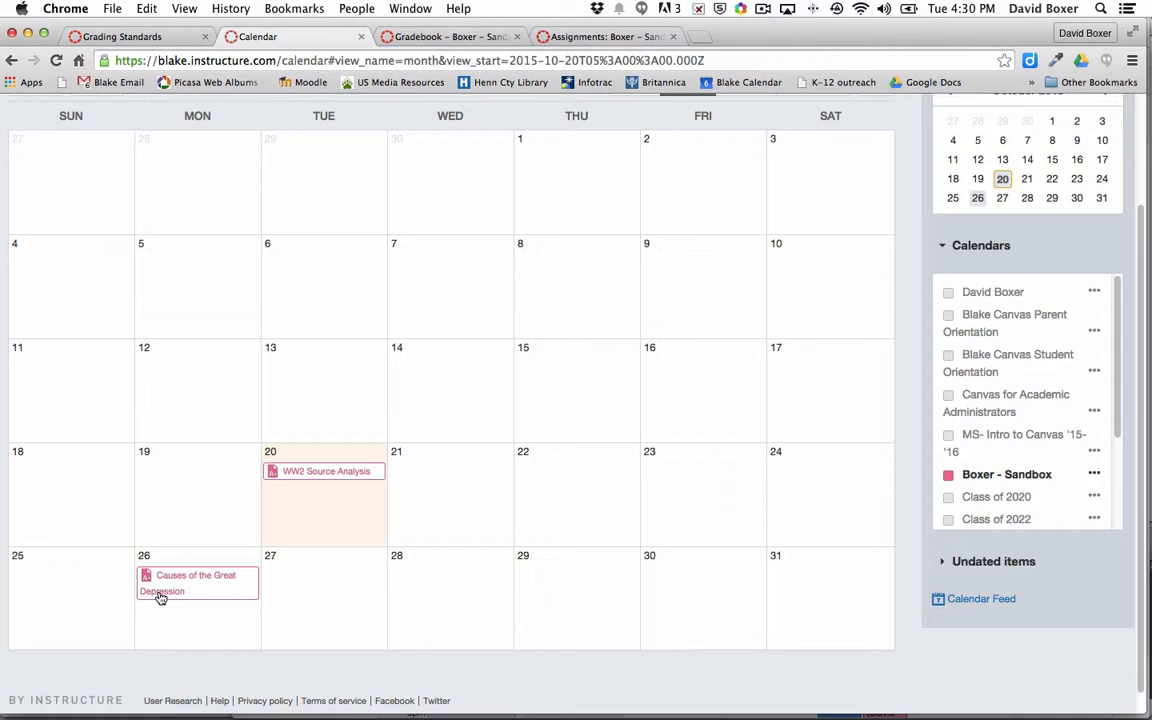
{"action": "mouse_move", "coordinate": [307, 494]}
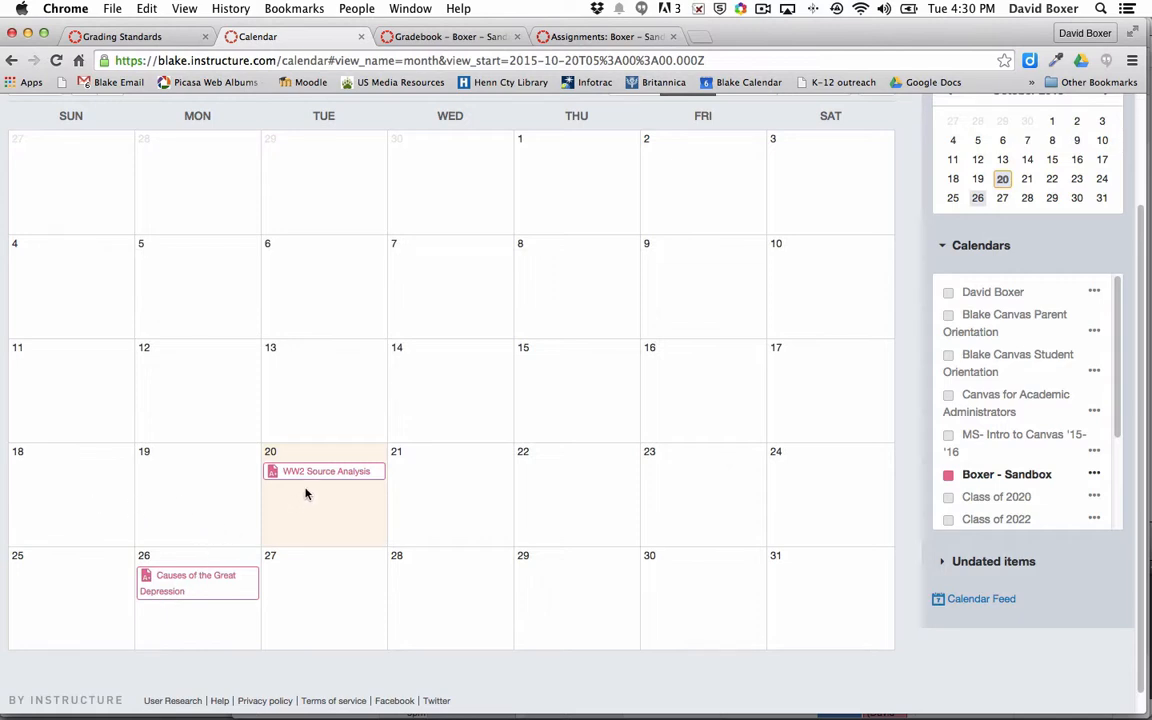
Start a new calendar event on October 25, then dismiss the form without saving.
{"action": "left_click", "coordinate": [70, 590]}
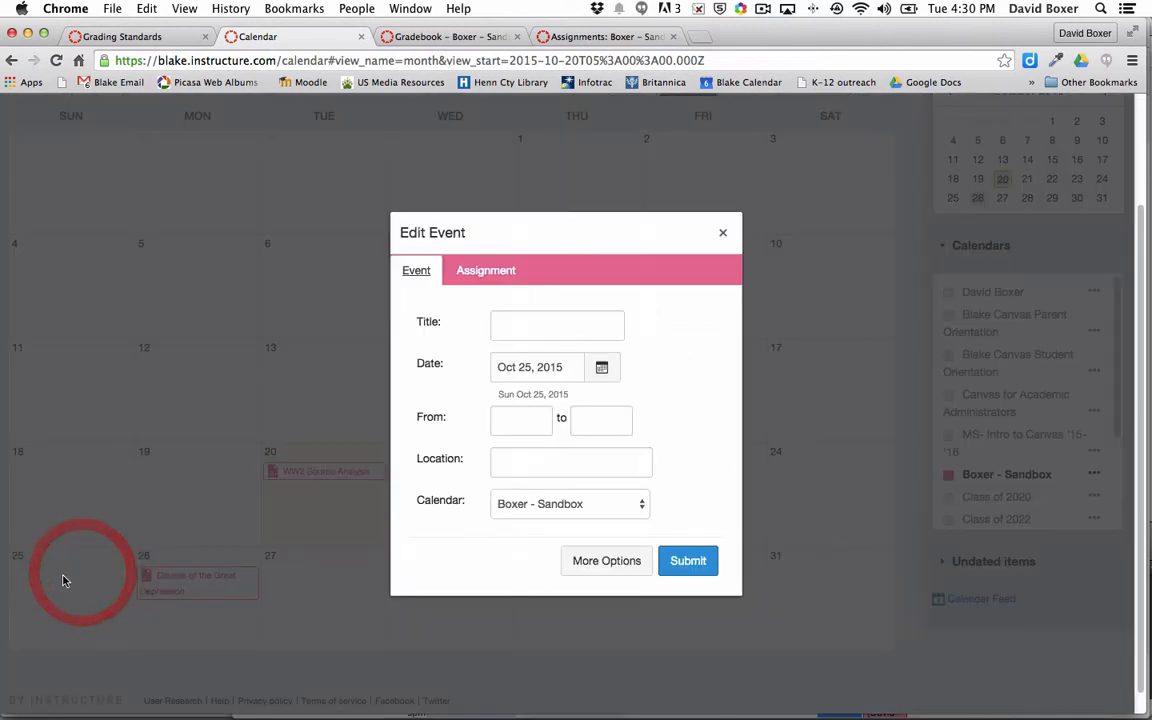
{"action": "left_click", "coordinate": [723, 232]}
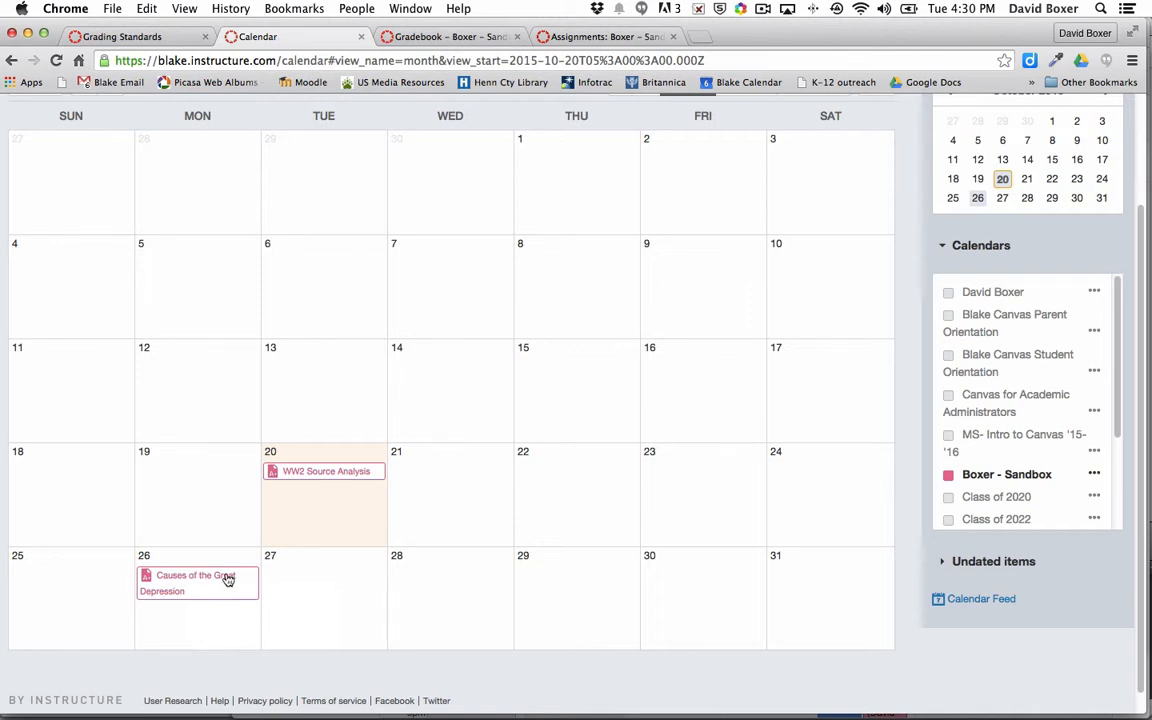
{"action": "mouse_move", "coordinate": [196, 582]}
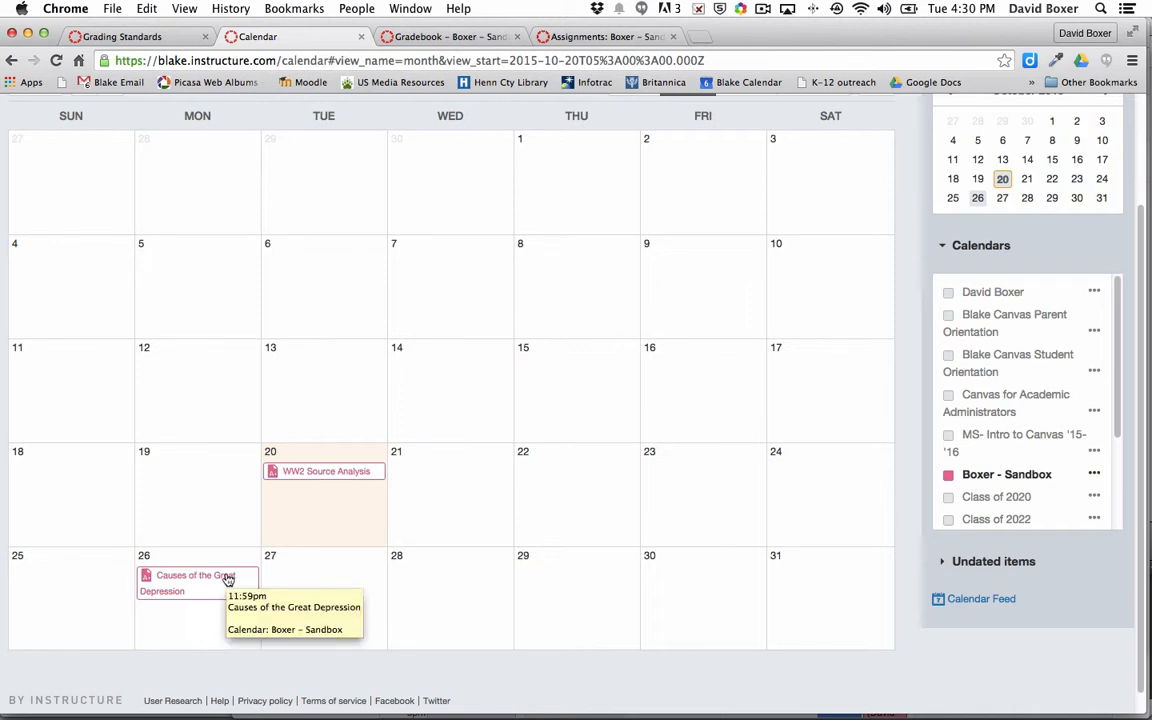
{"action": "mouse_move", "coordinate": [195, 600]}
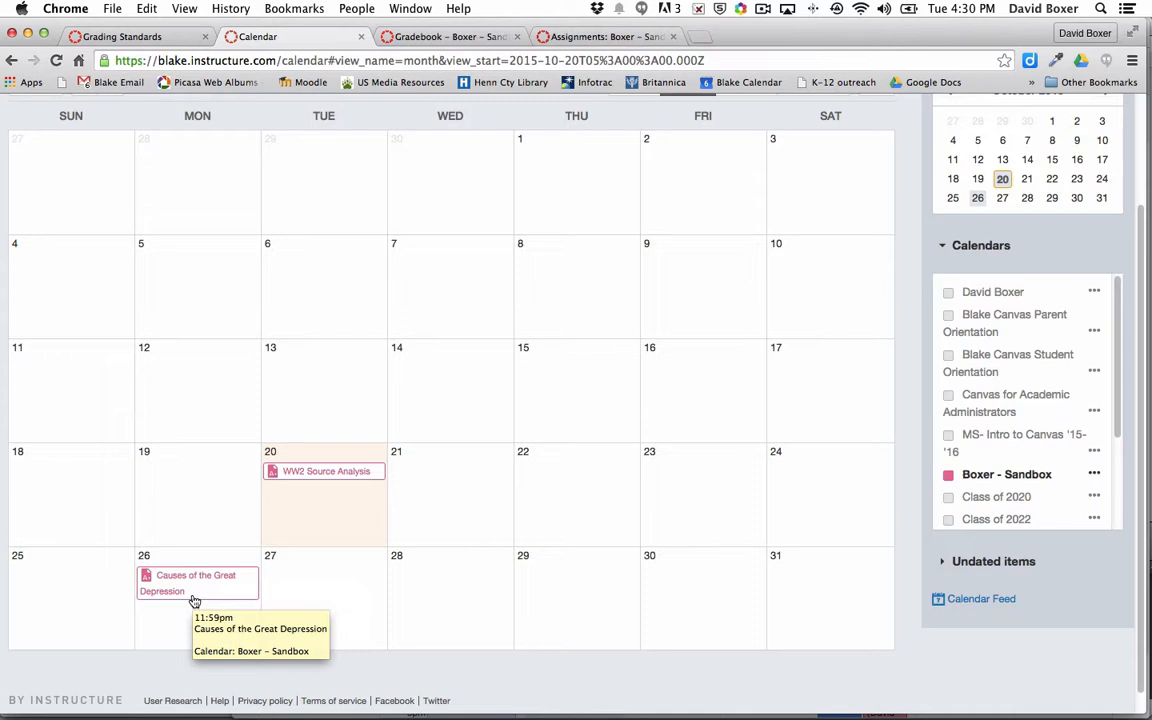
{"action": "mouse_move", "coordinate": [463, 76]}
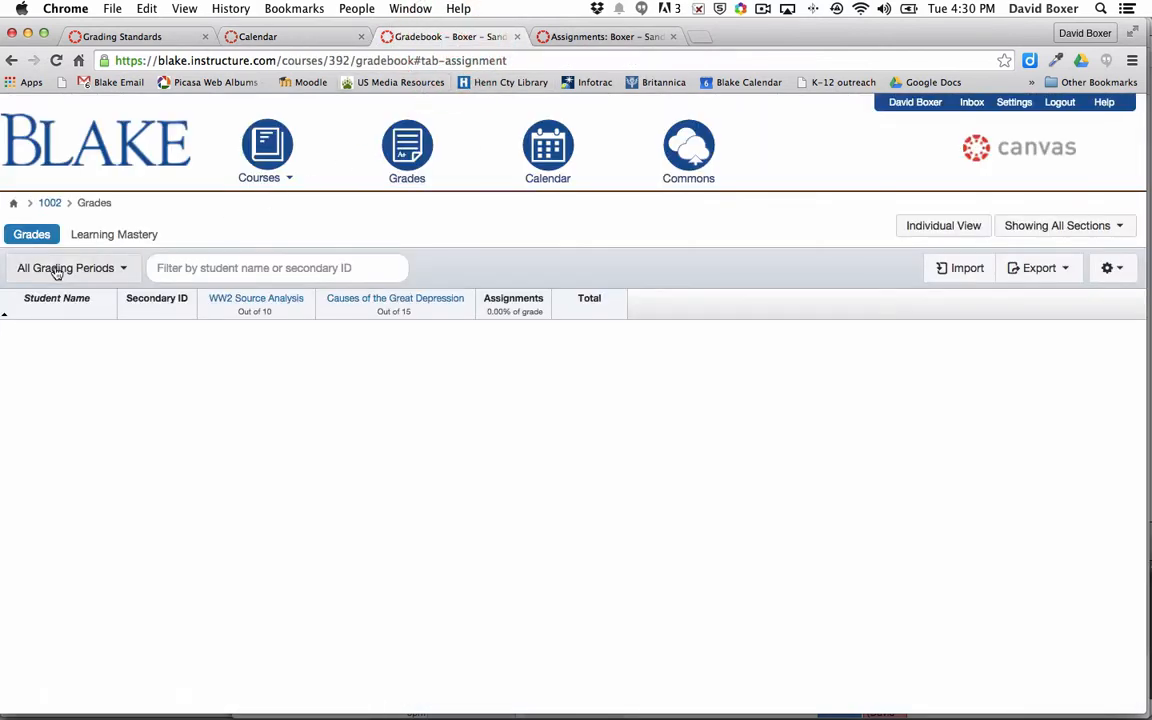
Set the gradebook grading period filter to 2015-16MS.Q1, leaving only WW2 Source Analysis.
{"action": "left_click", "coordinate": [70, 267]}
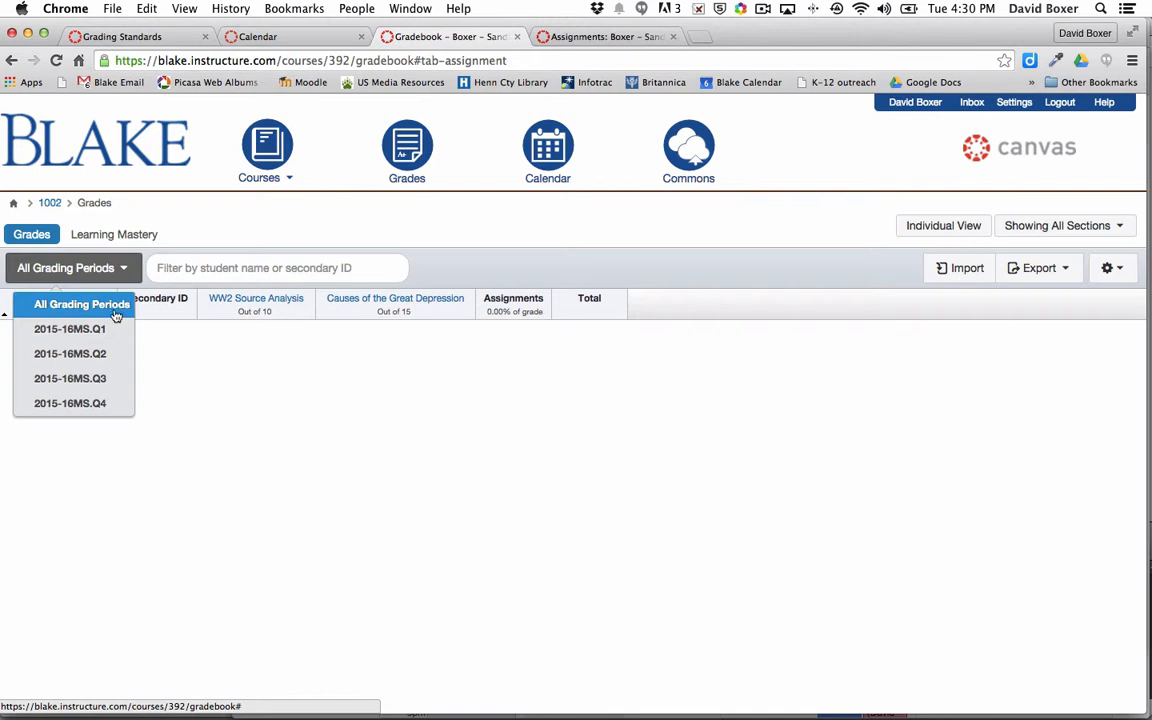
{"action": "mouse_move", "coordinate": [368, 315]}
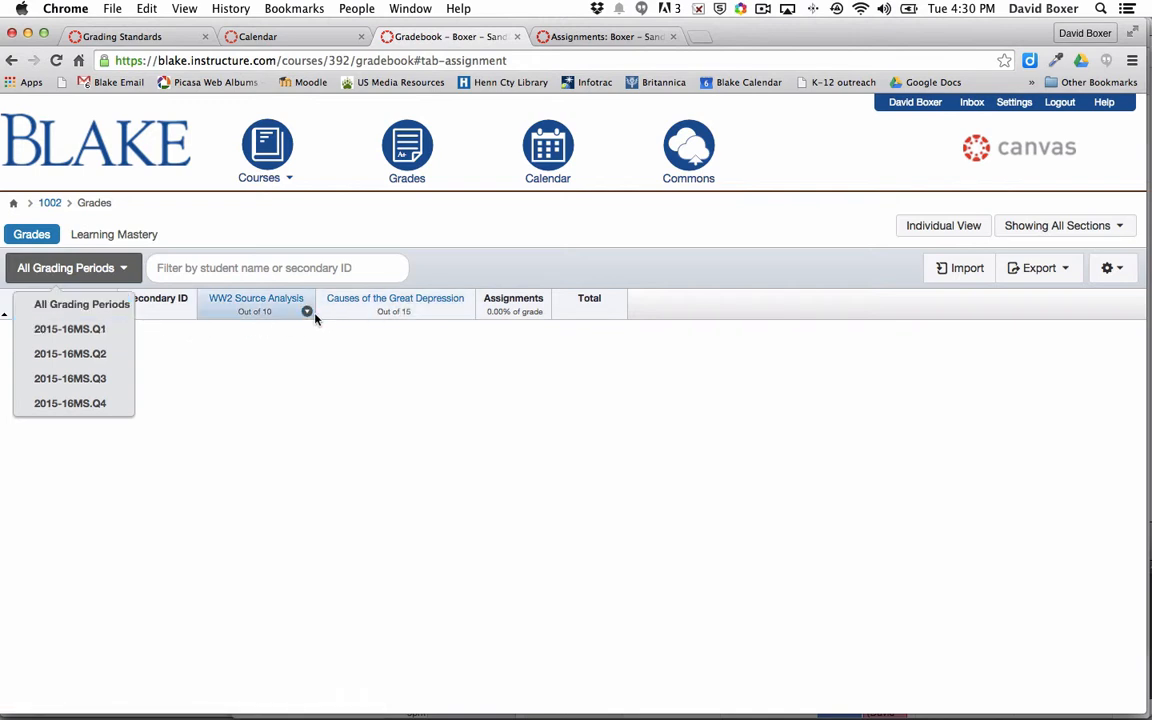
{"action": "mouse_move", "coordinate": [256, 304]}
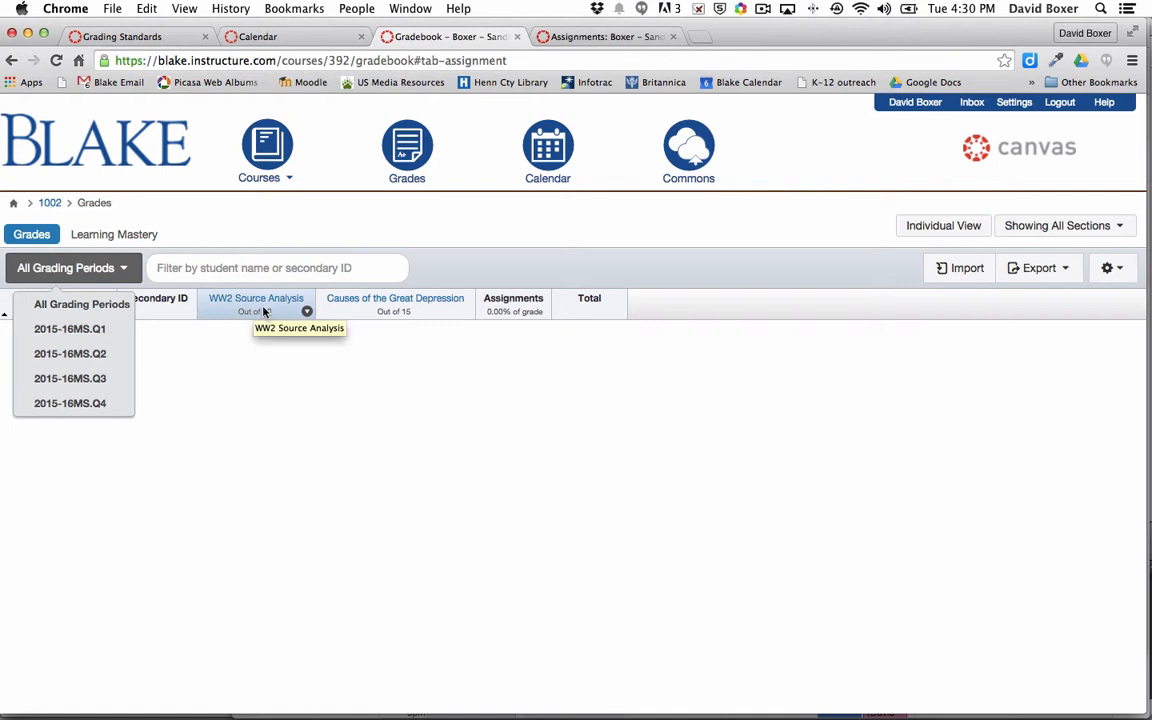
{"action": "mouse_move", "coordinate": [70, 328]}
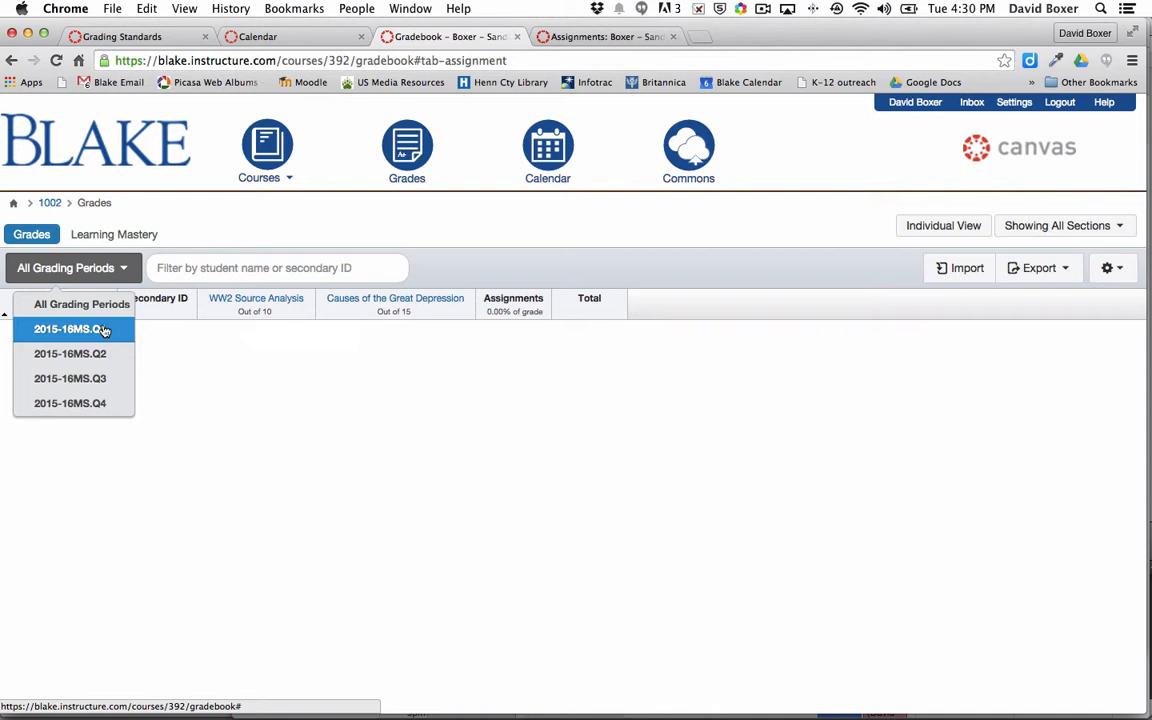
{"action": "left_click", "coordinate": [70, 328]}
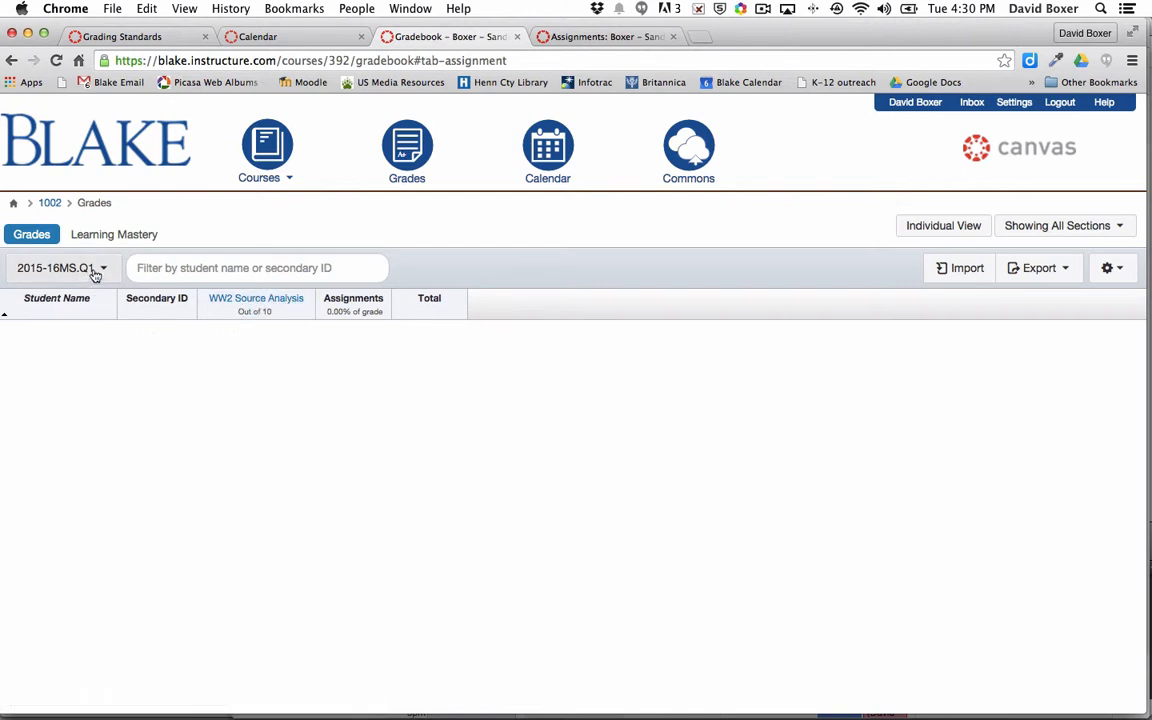
Switch the grading period filter to 2015-16MS.Q2, showing only Causes of the Great Depression.
{"action": "left_click", "coordinate": [60, 267]}
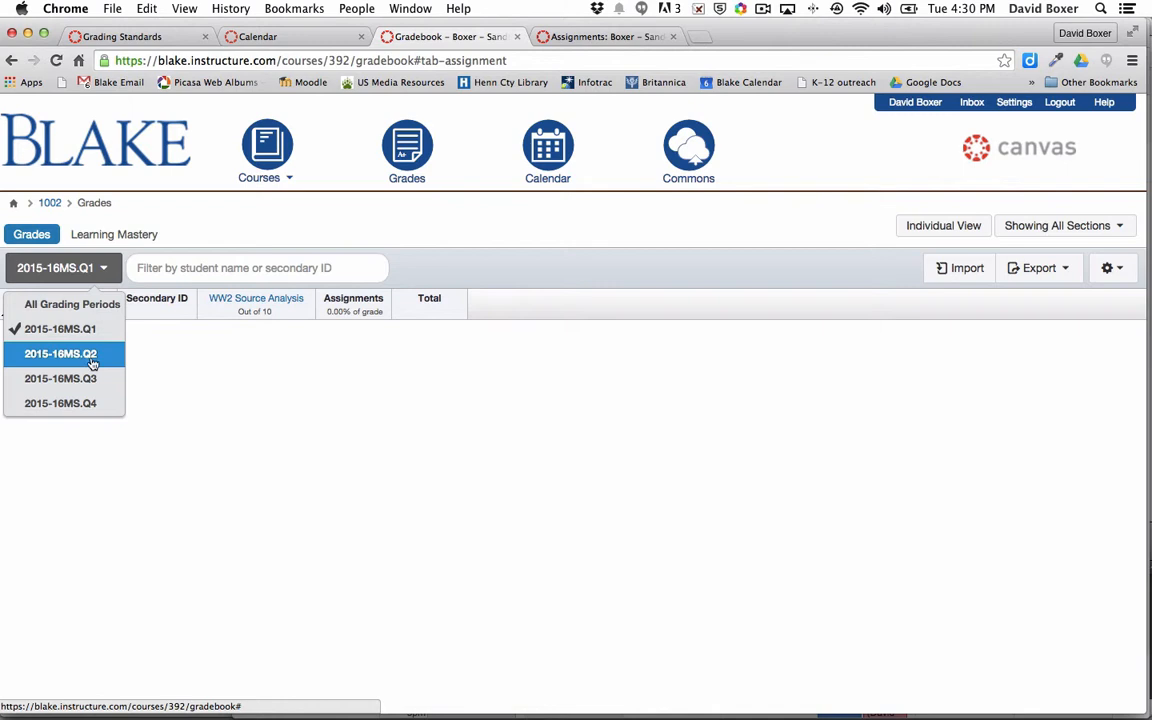
{"action": "left_click", "coordinate": [60, 353]}
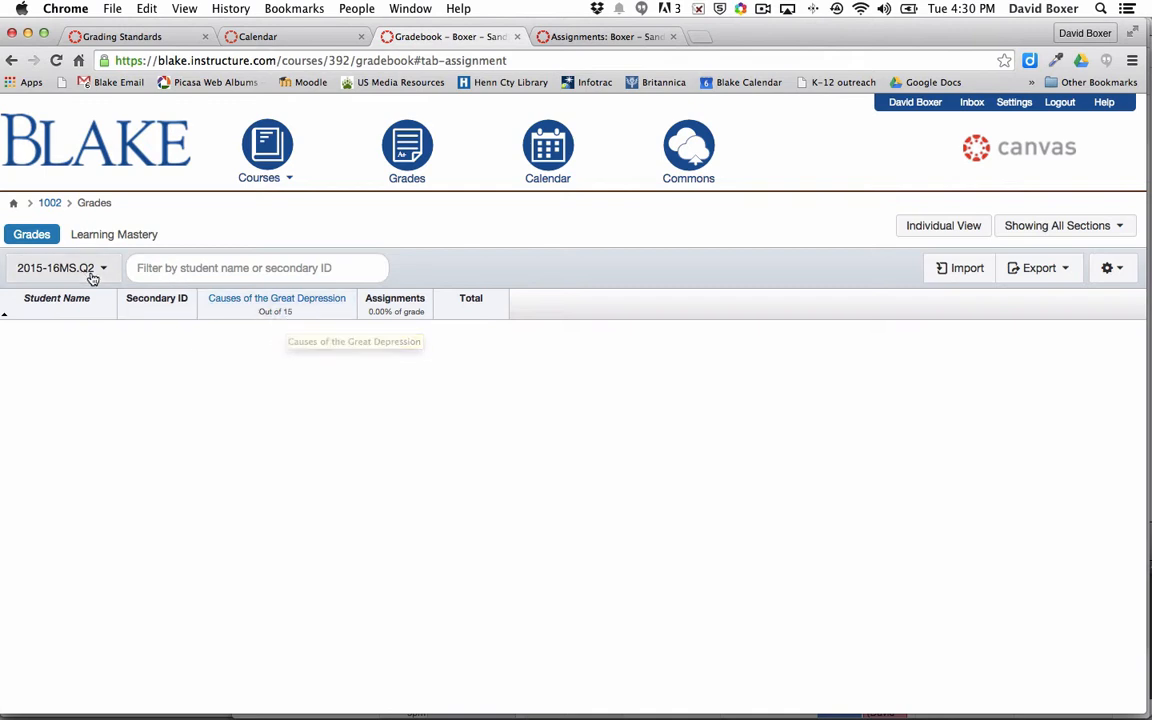
{"action": "left_click", "coordinate": [63, 267]}
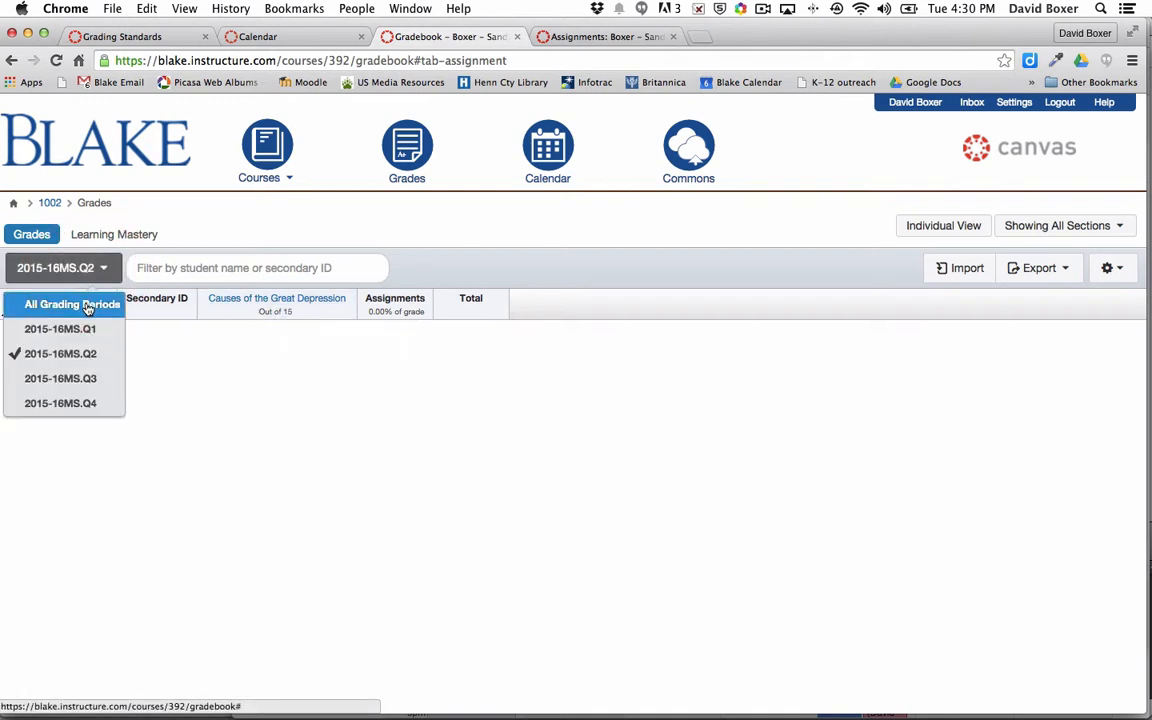
Show All Grading Periods again, then refilter the gradebook to 2015-16MS.Q2.
{"action": "left_click", "coordinate": [72, 304]}
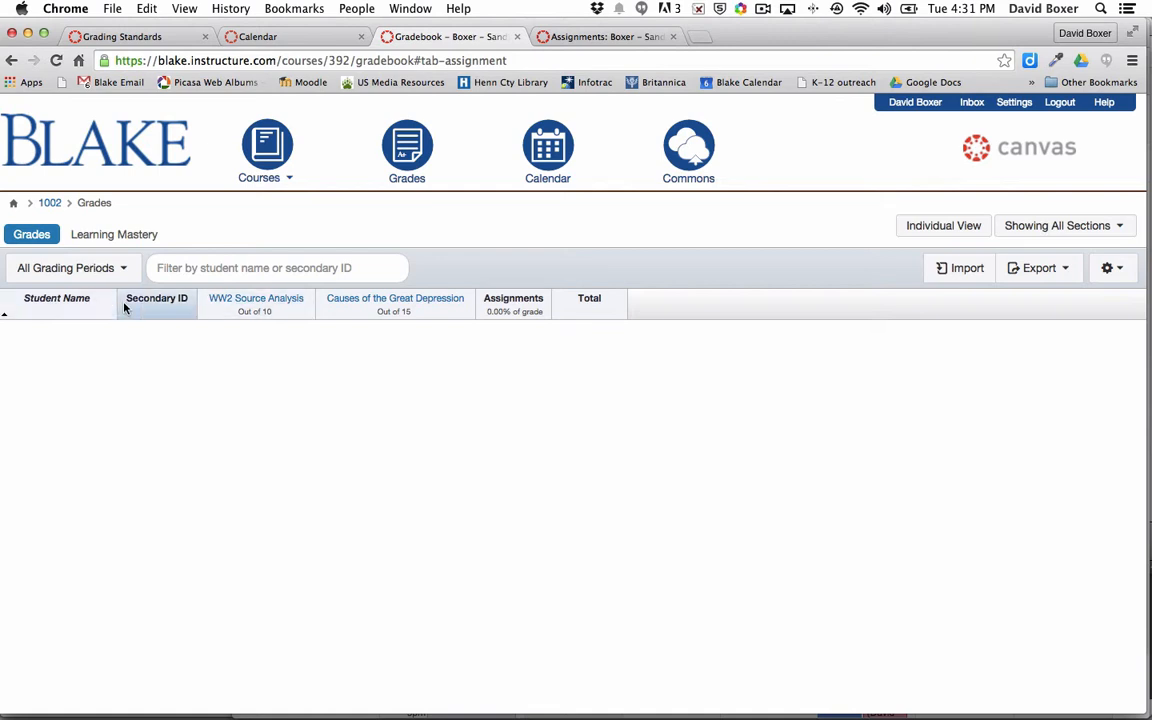
{"action": "left_click", "coordinate": [70, 267]}
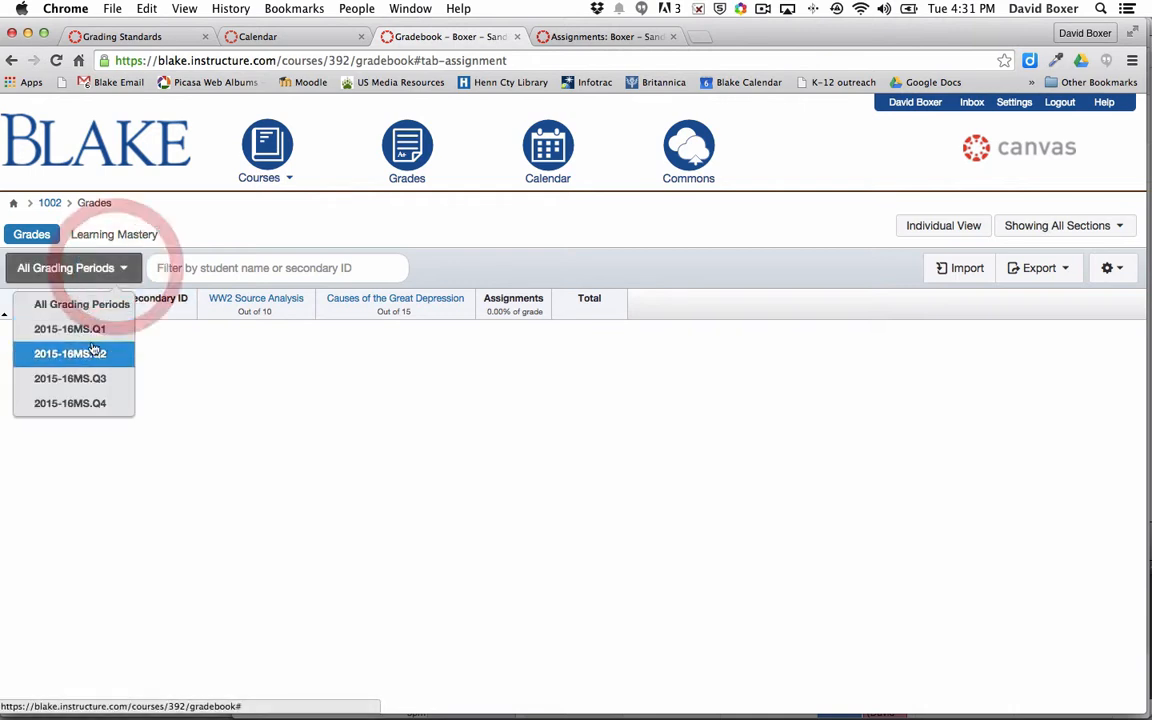
{"action": "left_click", "coordinate": [70, 353]}
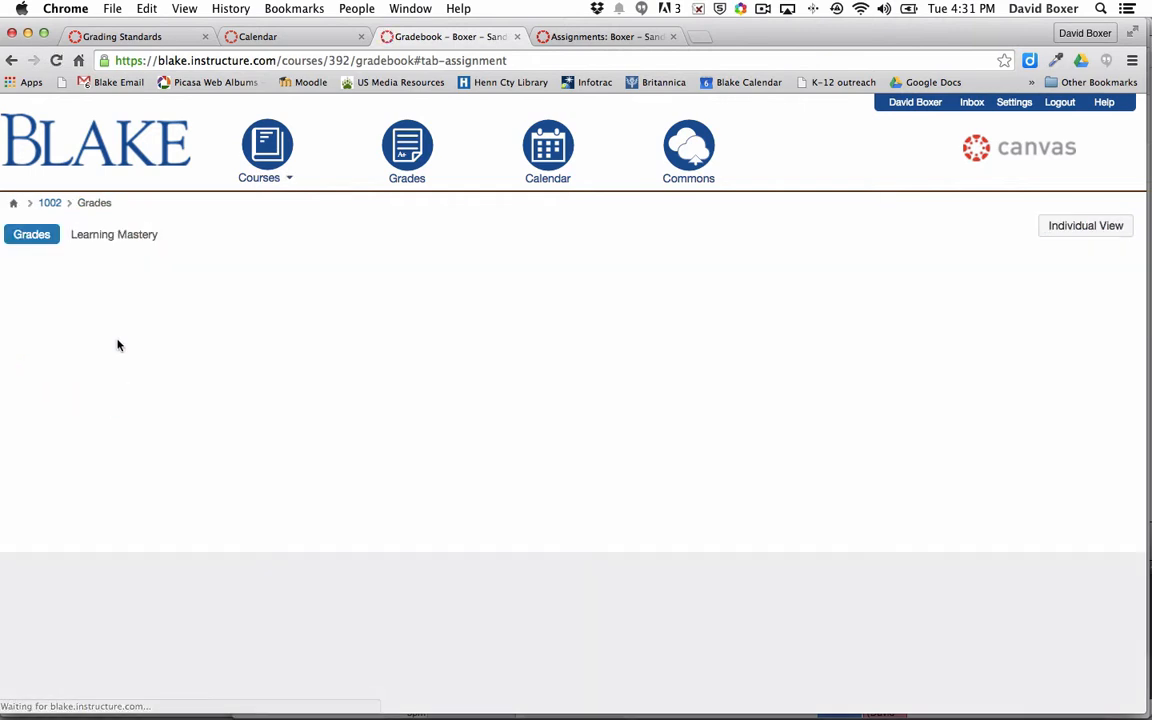